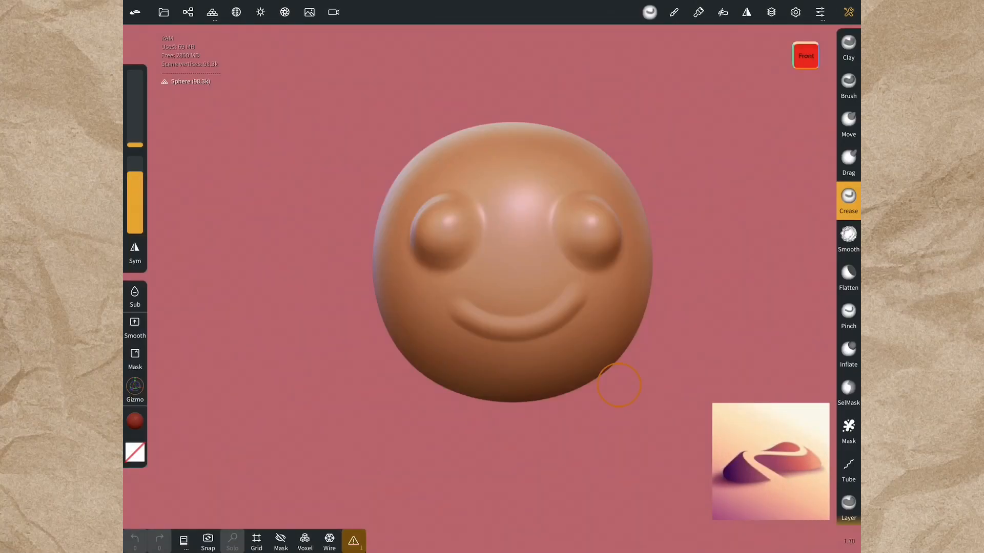
# Start a new blank project from the Project menu, auto-saving the smiley-face sculpt first.
pyautogui.click(163, 13)
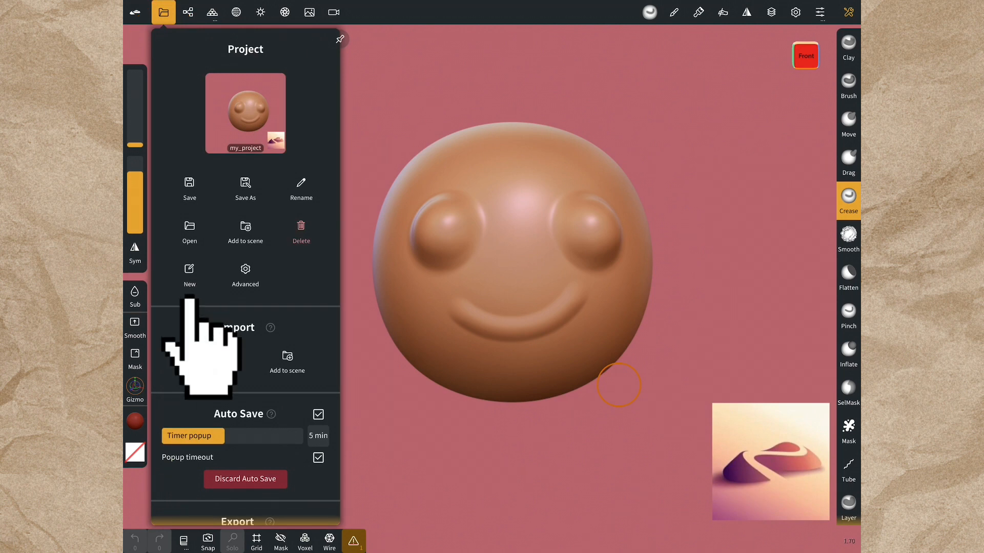
pyautogui.click(188, 275)
pyautogui.write('proje')
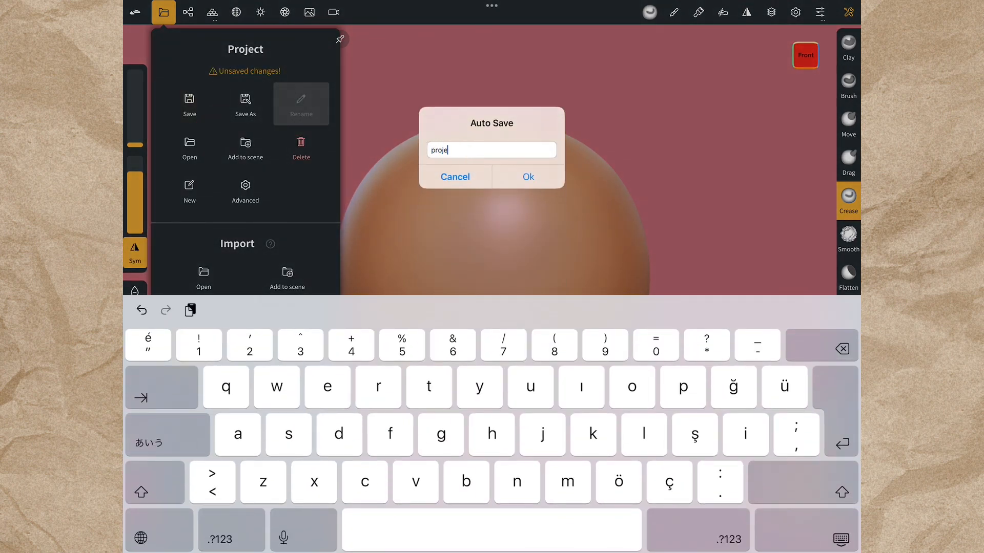
pyautogui.click(527, 176)
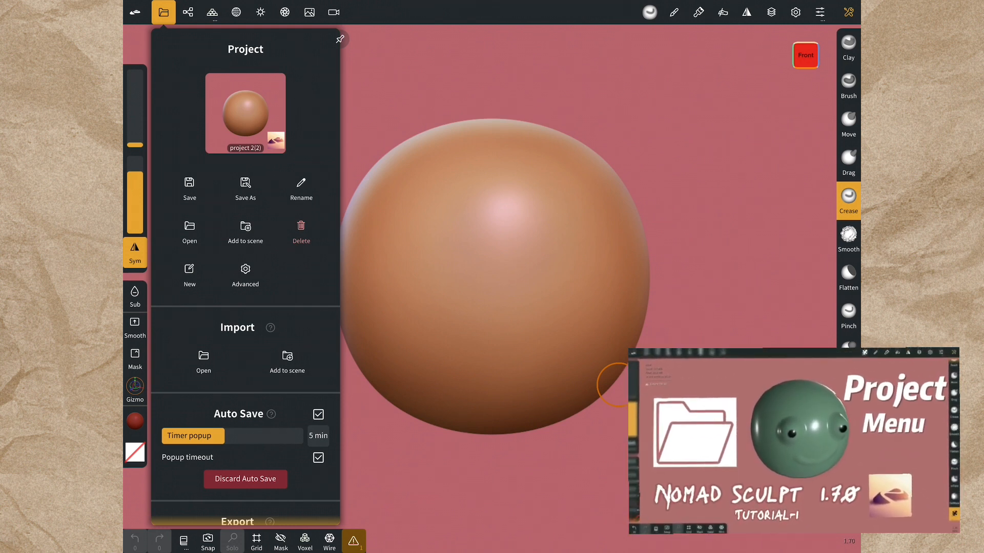
# Select the Sphere in the Scene list, hide it with its eye icon, then show it again.
pyautogui.click(186, 12)
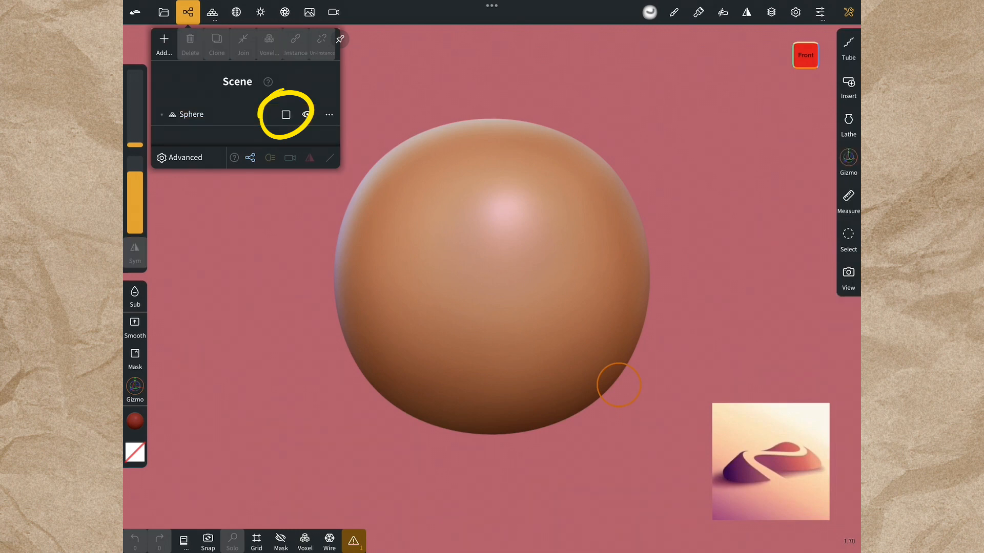
pyautogui.click(192, 113)
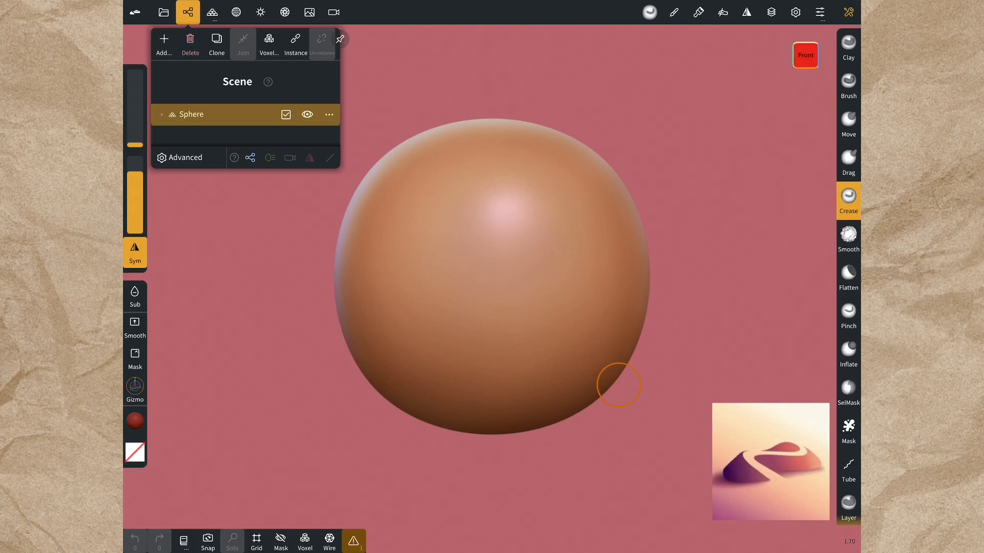
pyautogui.click(307, 114)
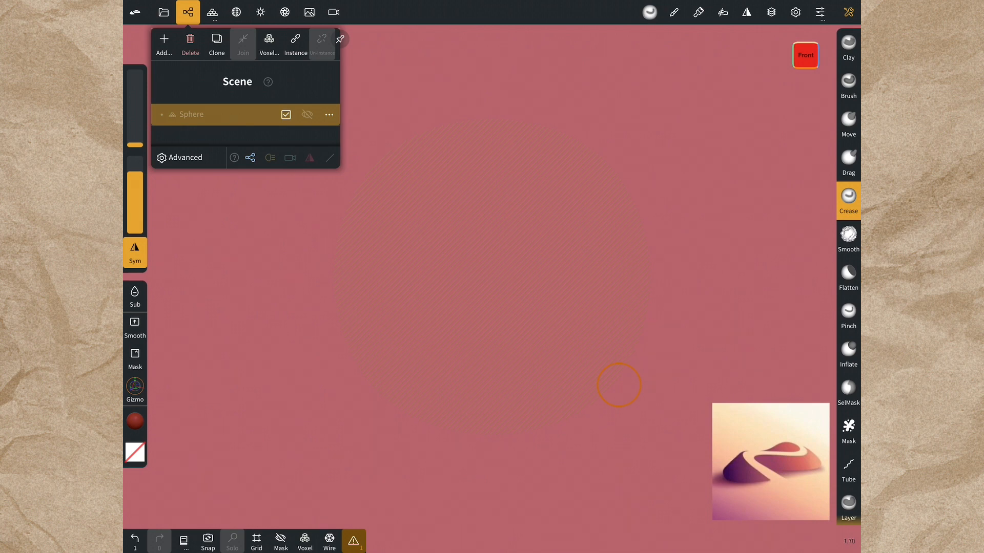
pyautogui.click(306, 114)
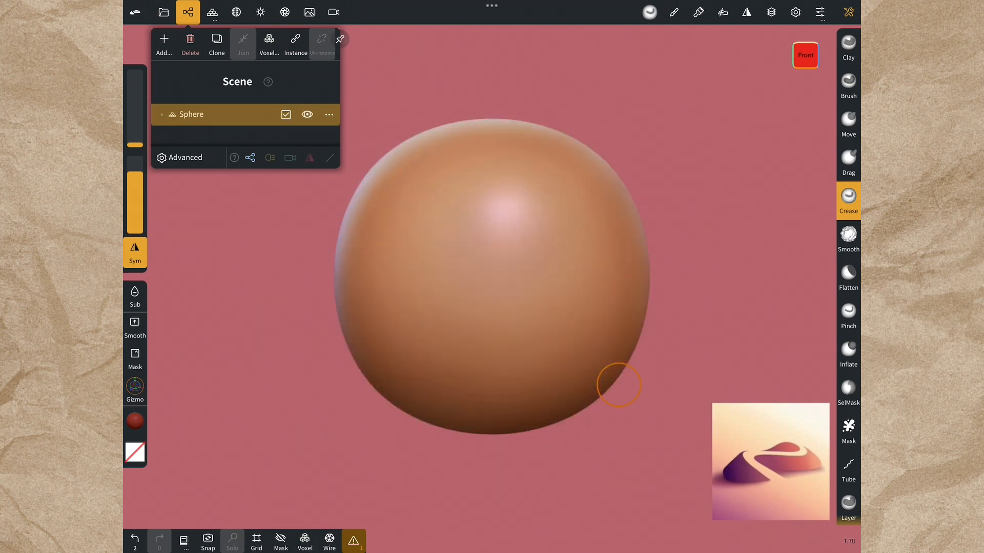
# Change the background colour from pink to grey-green and pick a selection highlight colour in Display settings.
pyautogui.click(309, 12)
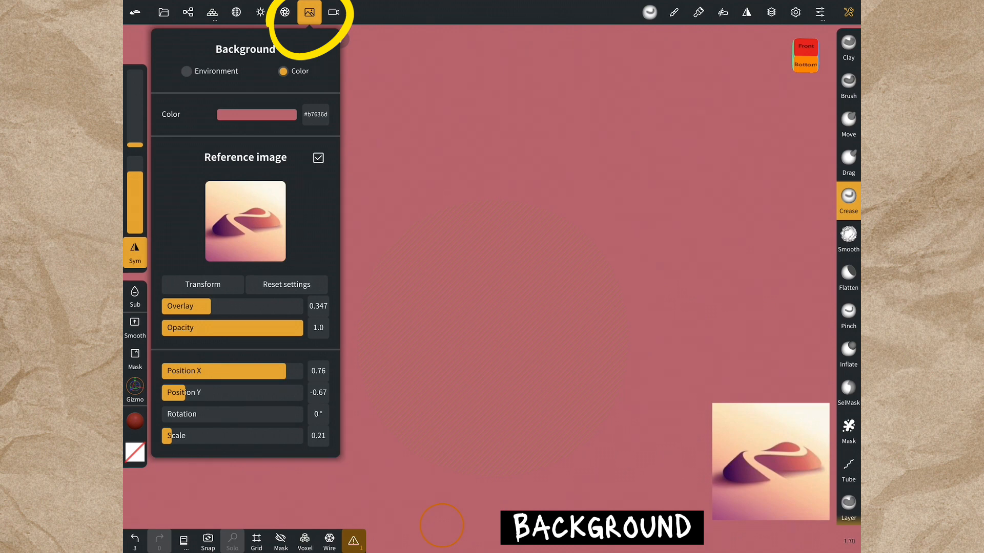
pyautogui.click(256, 114)
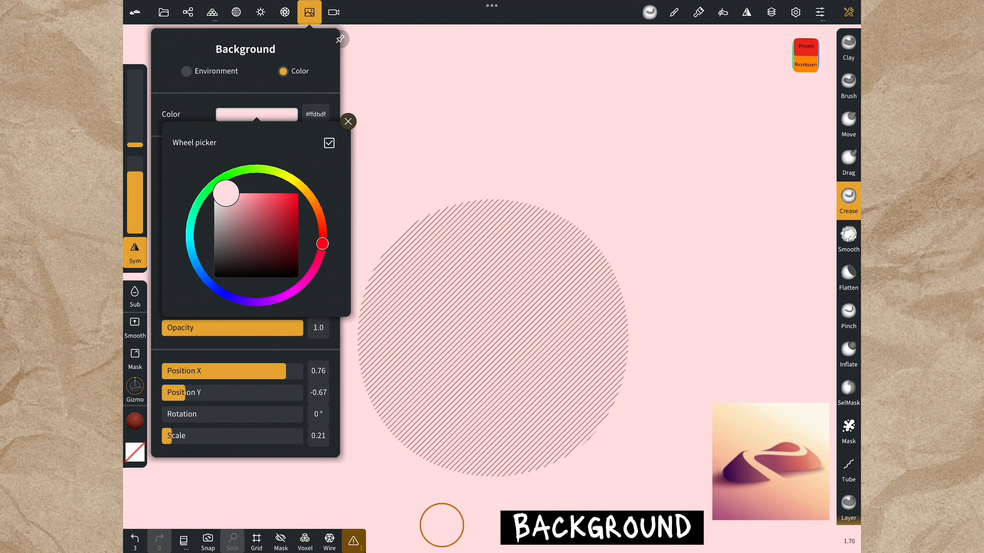
pyautogui.moveTo(226, 194); pyautogui.dragTo(220, 193)
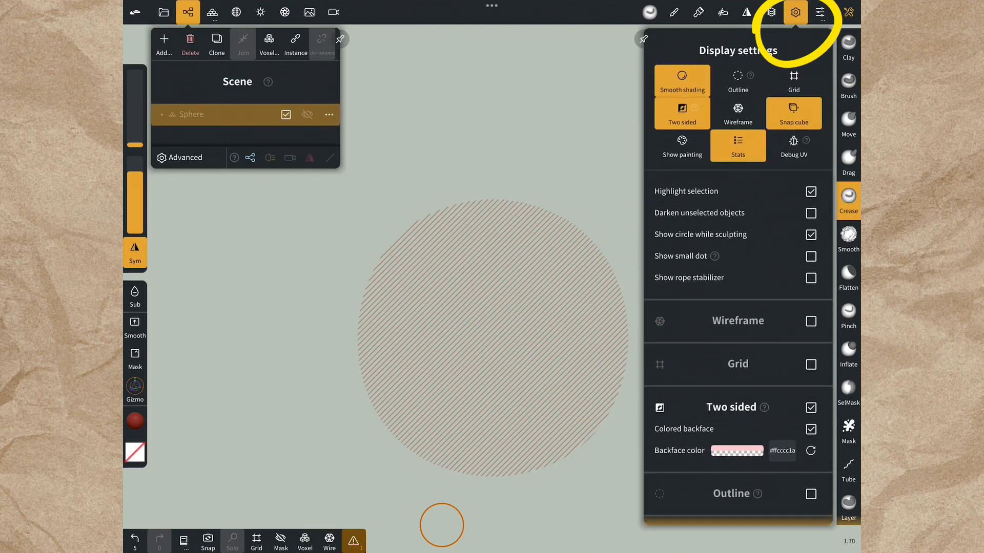
pyautogui.scroll(-3)
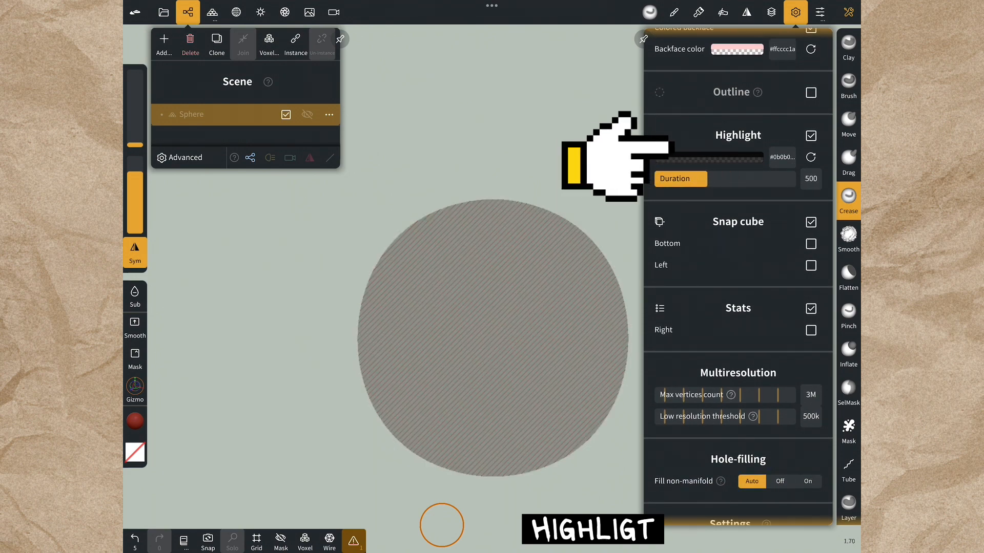
pyautogui.click(708, 156)
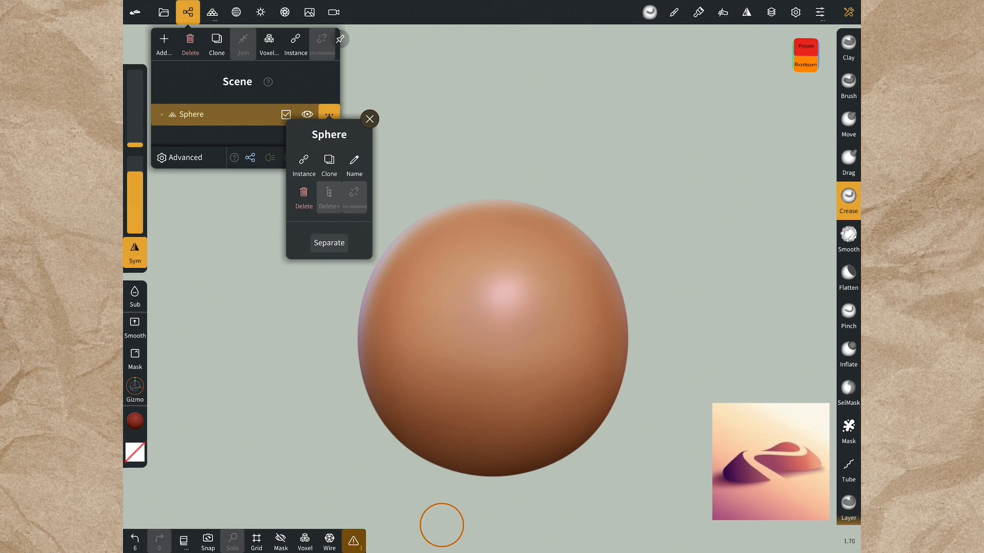
# Rename the Sphere object to 'face' and confirm.
pyautogui.write('he')
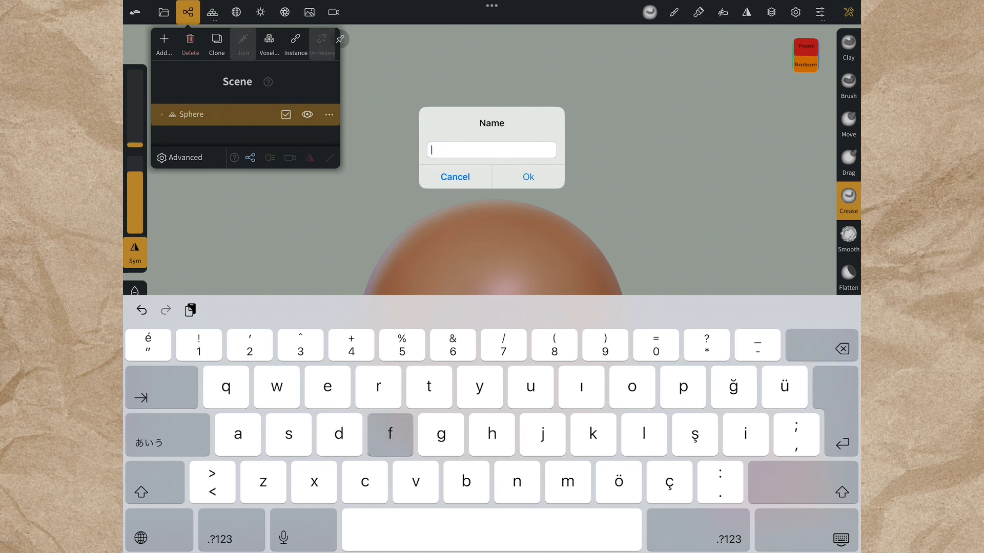
pyautogui.write('face')
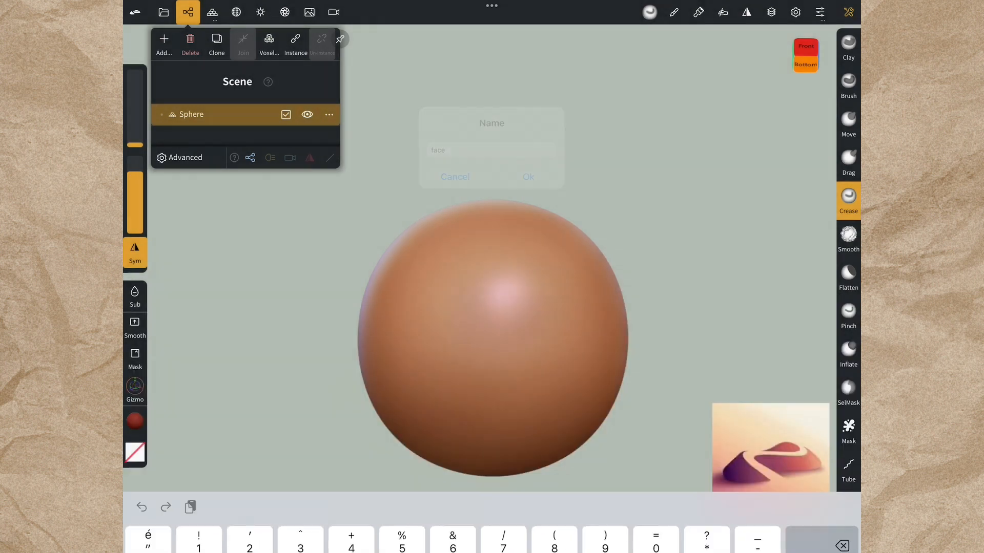
pyautogui.click(528, 176)
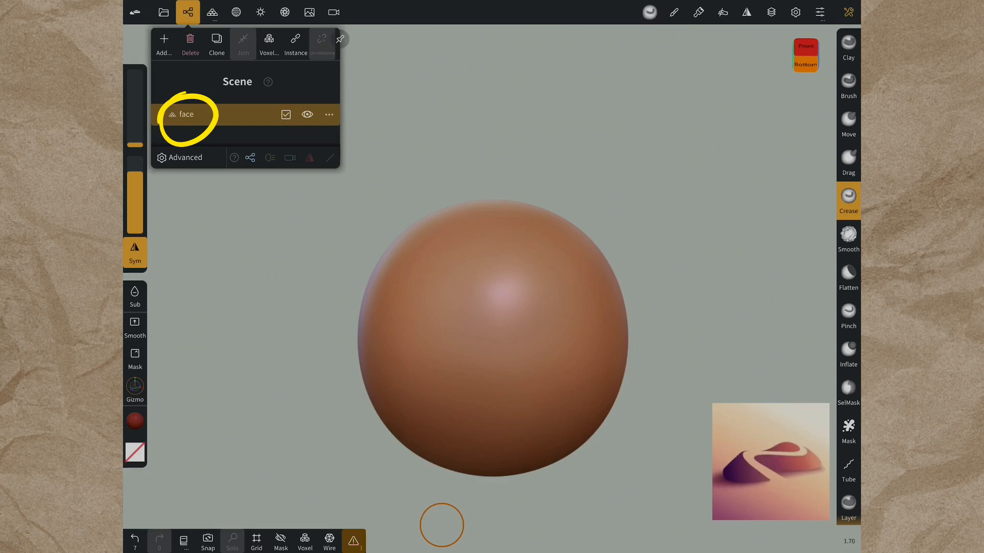
# Create an instance 'face 1' of face and move it aside with the Gizmo.
pyautogui.click(329, 114)
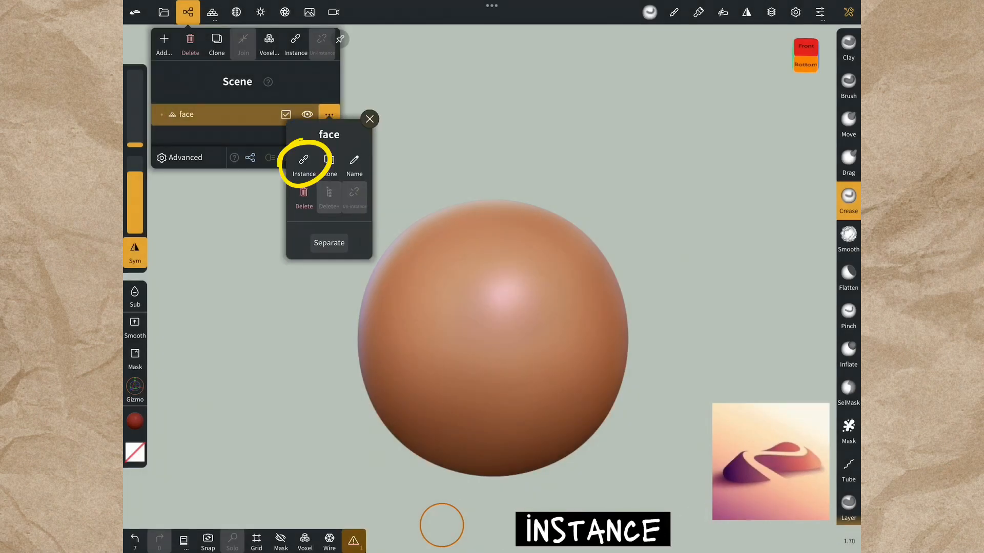
pyautogui.click(303, 163)
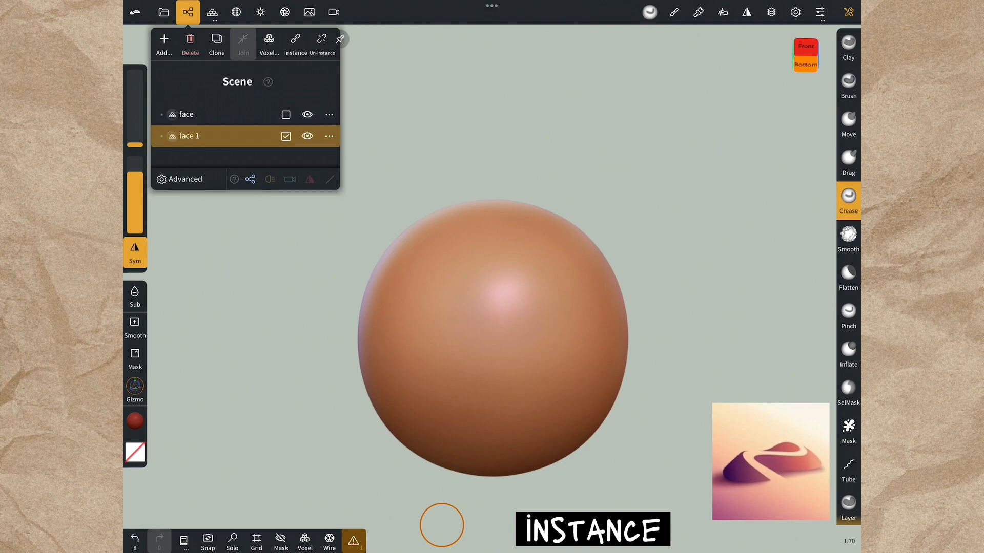
pyautogui.click(134, 389)
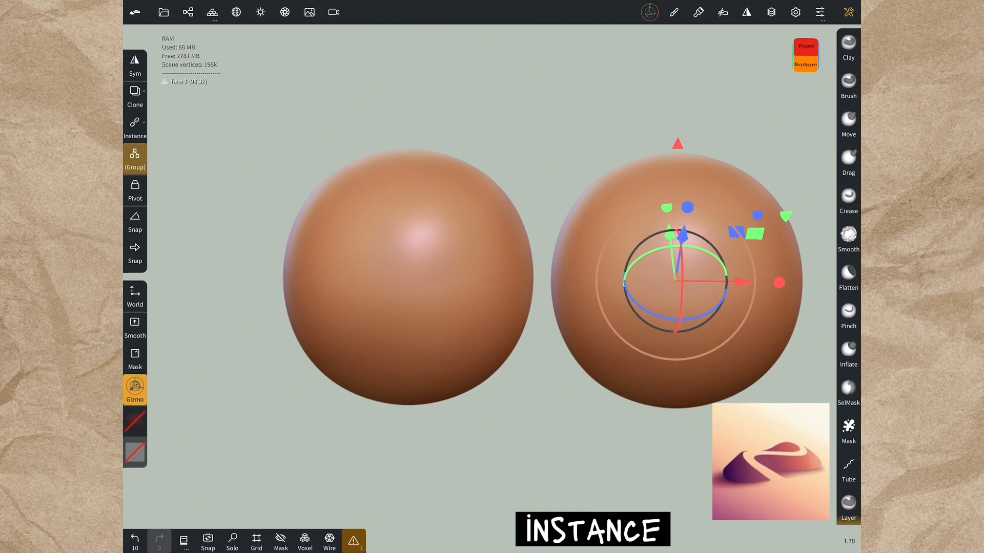
# Pull two folds into the right sphere with the Drag brush, mirrored on both instances.
pyautogui.click(848, 200)
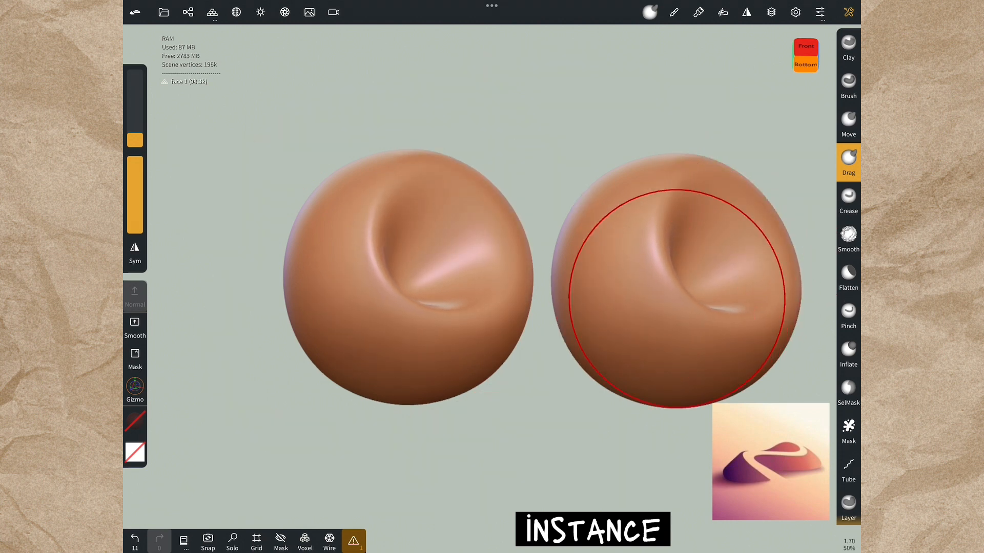
pyautogui.click(186, 13)
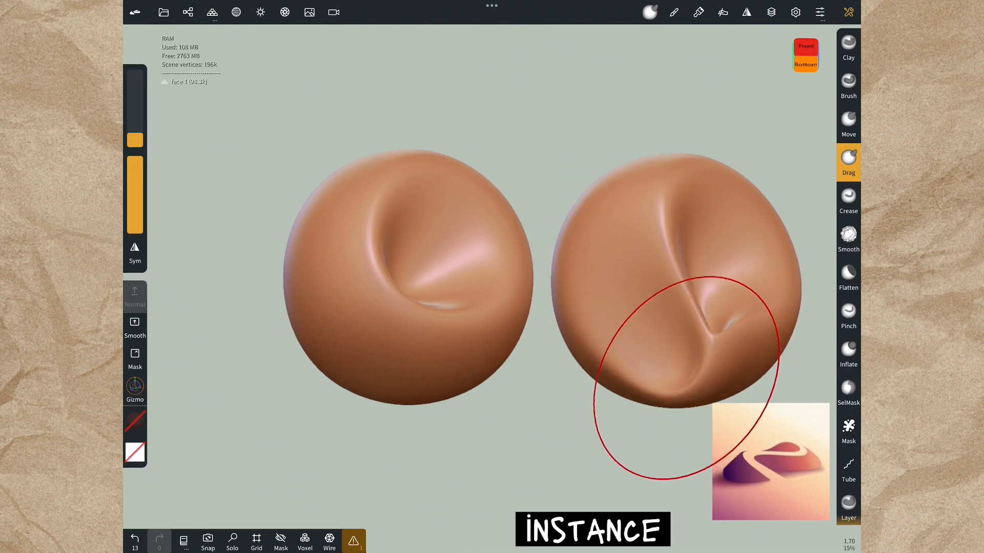
pyautogui.click(188, 12)
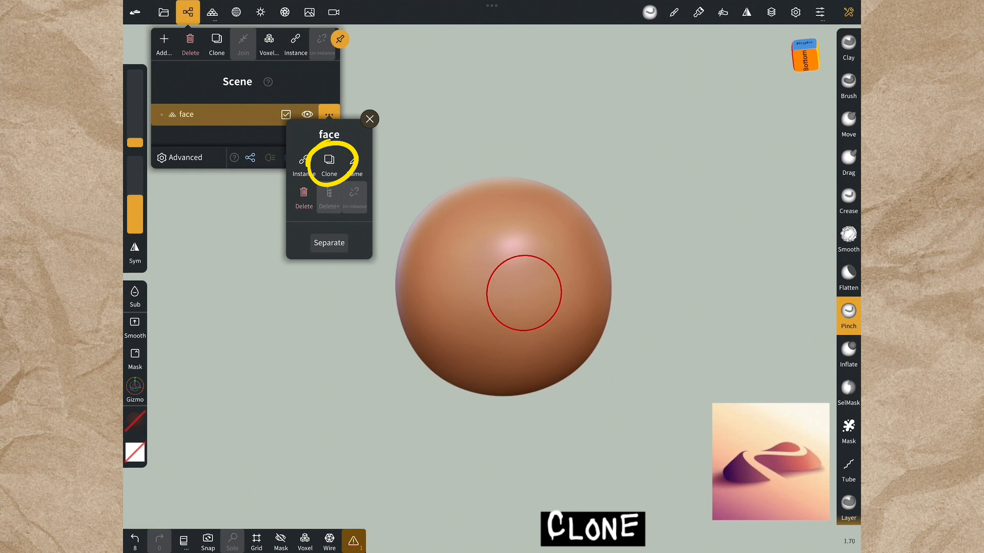
# Clone face into an independent copy 'face 1' and move it aside with the Gizmo.
pyautogui.click(329, 164)
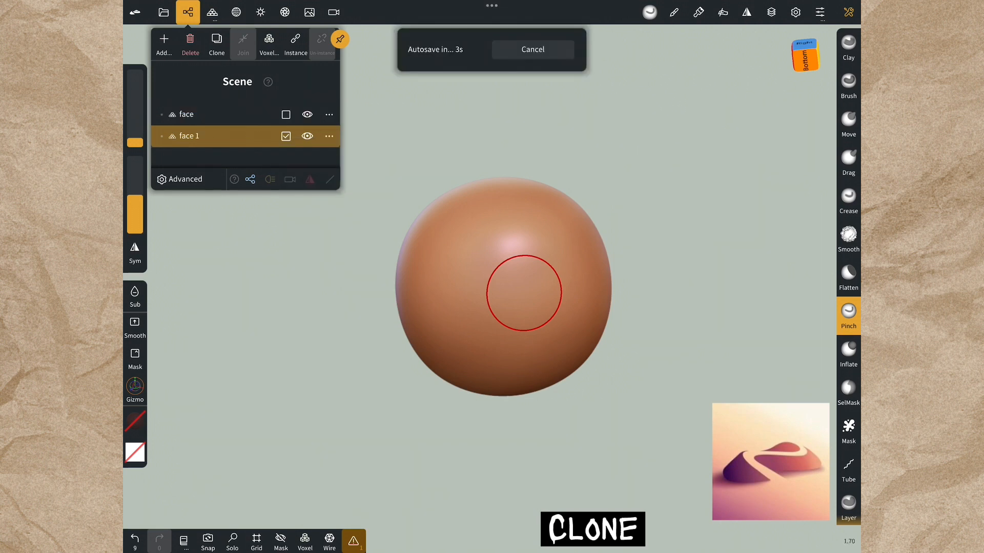
pyautogui.click(134, 390)
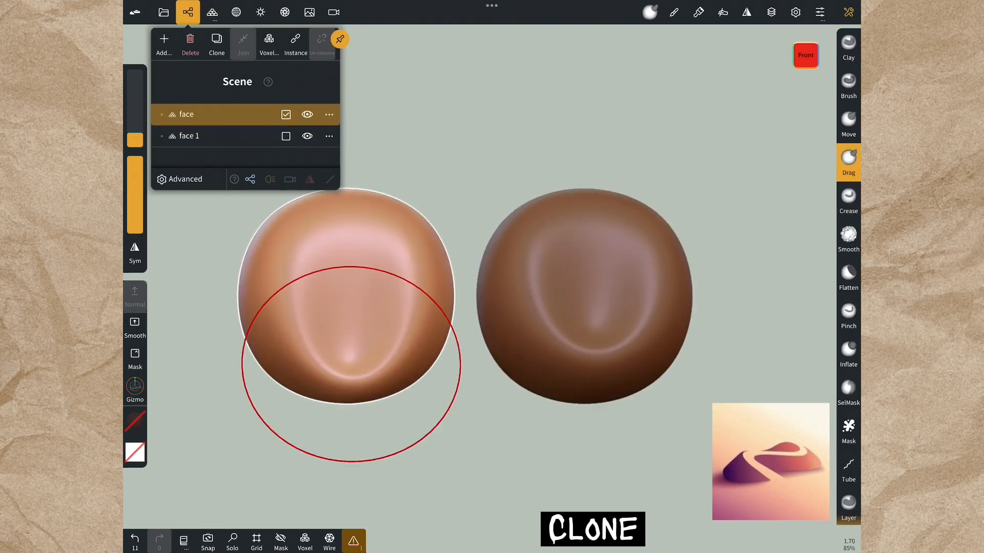
pyautogui.click(795, 12)
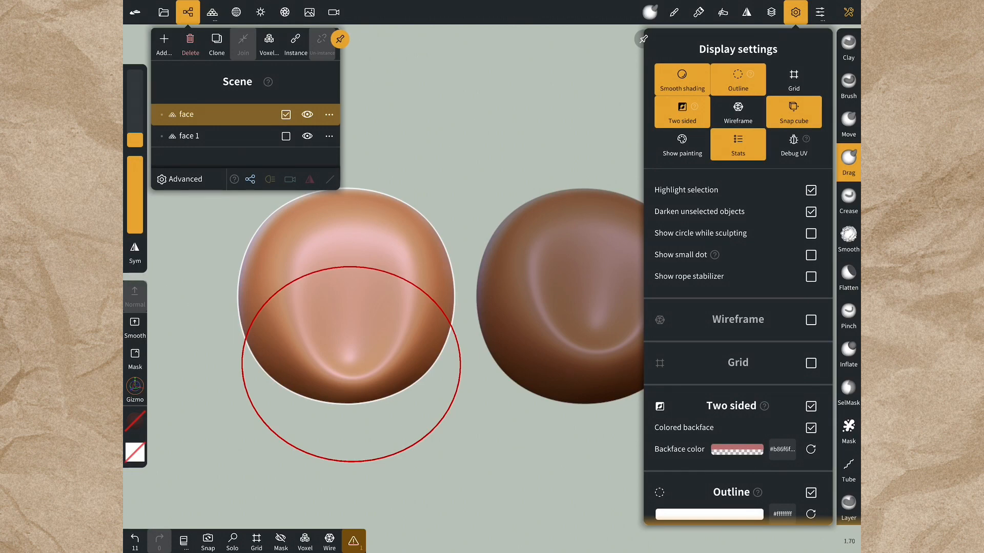
# Enable Outline and Darken unselected objects in the Display settings.
pyautogui.scroll(-3)
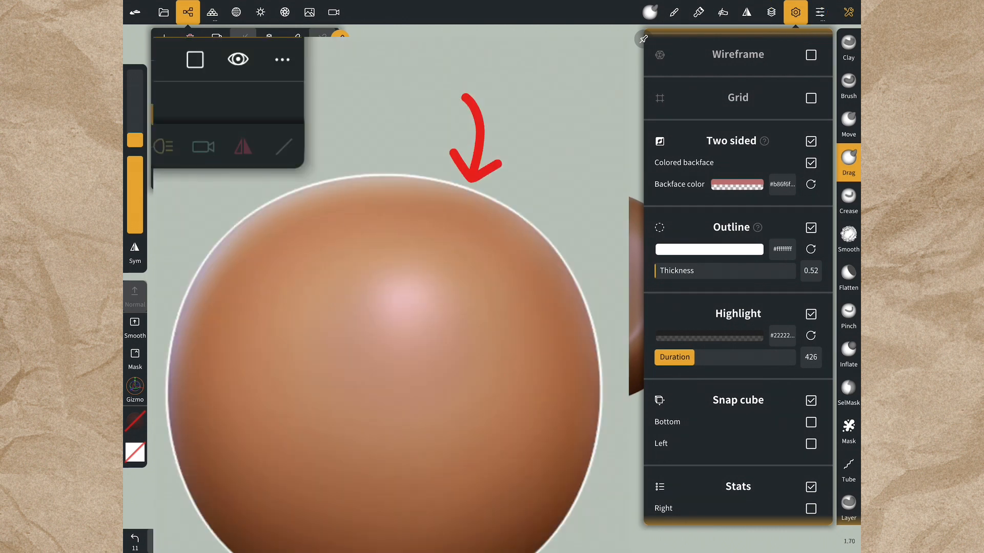
pyautogui.click(709, 249)
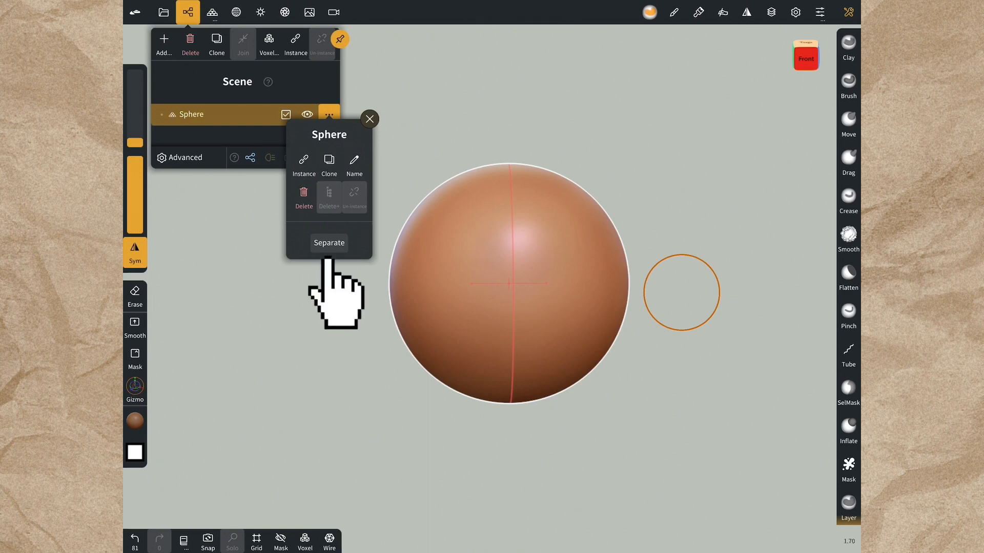
# Attempt Separate on the single-part Sphere, getting the 'could not separate' notice.
pyautogui.click(328, 243)
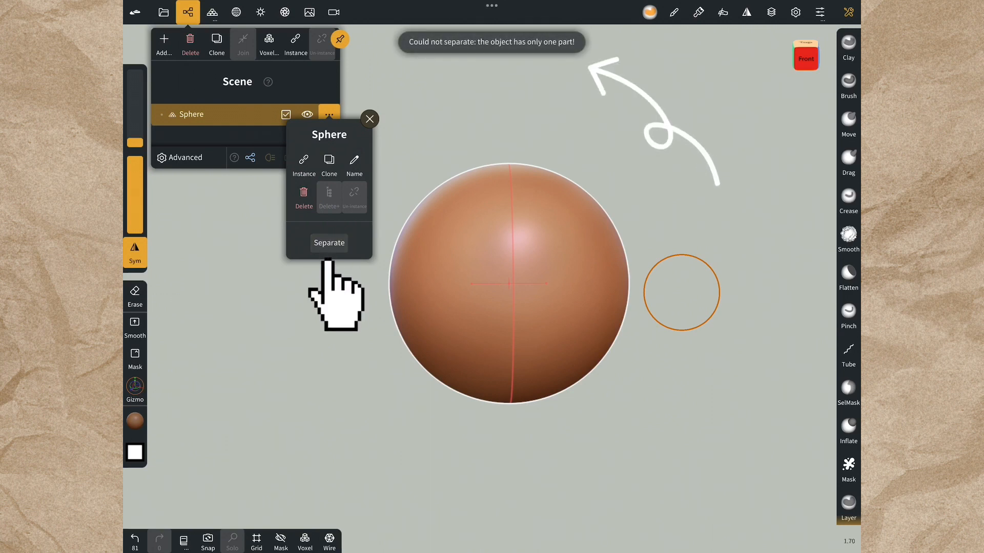
pyautogui.click(329, 243)
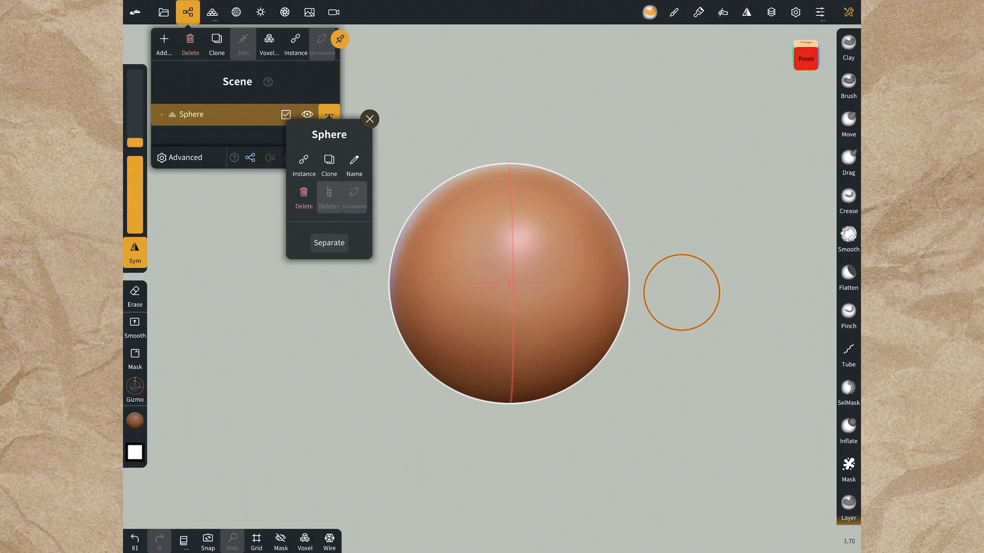